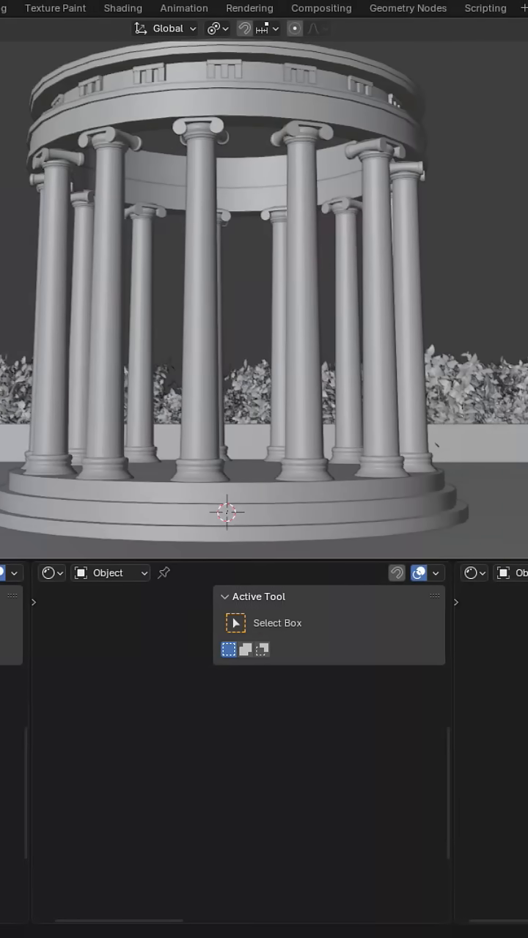
Switch the render engine to Cycles and show the viewport as a rendered preview.
left_click(442, 149)
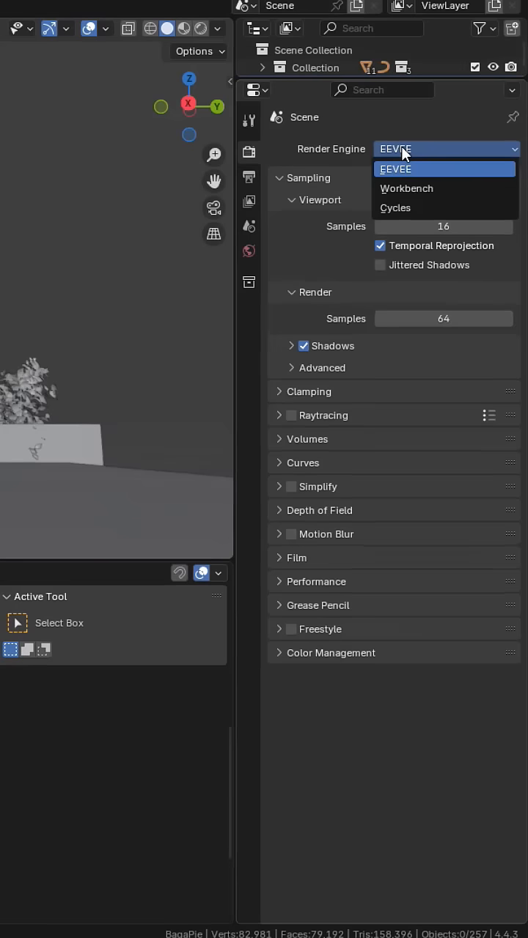
left_click(395, 207)
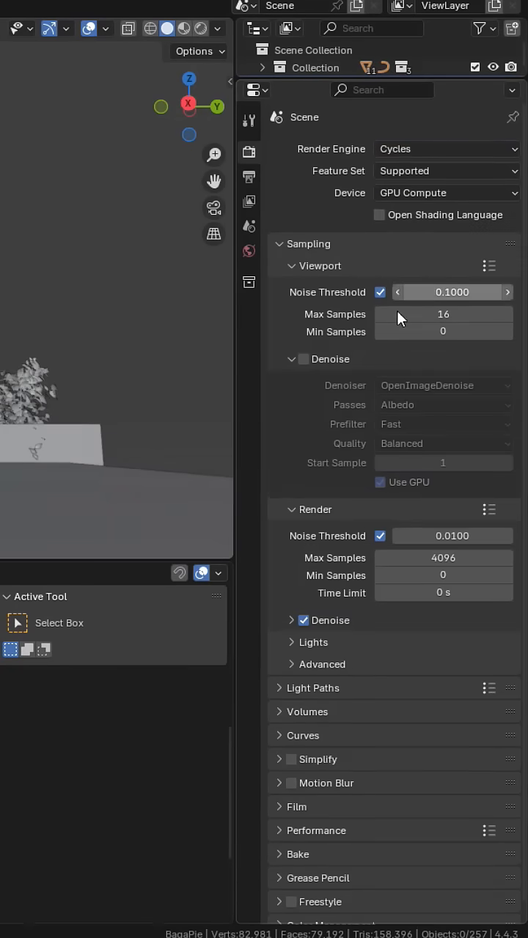
mouse_move(199, 29)
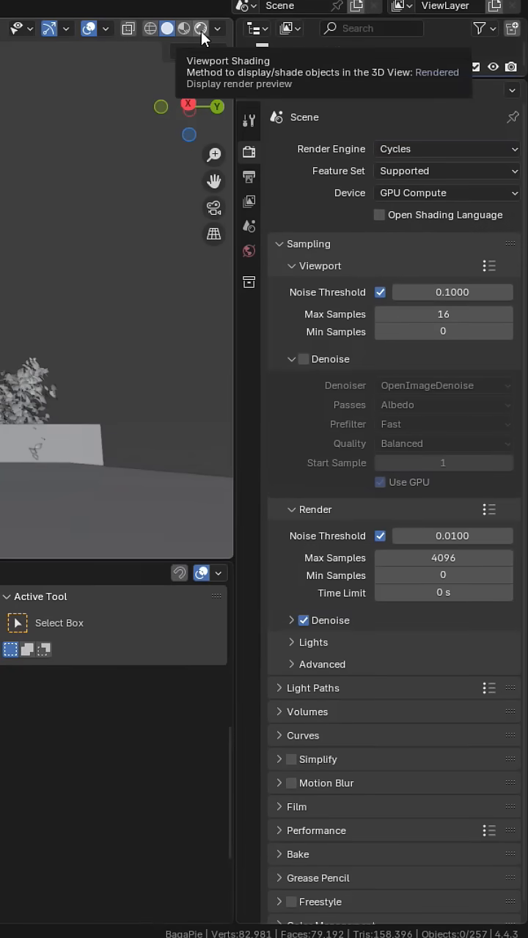
left_click(200, 28)
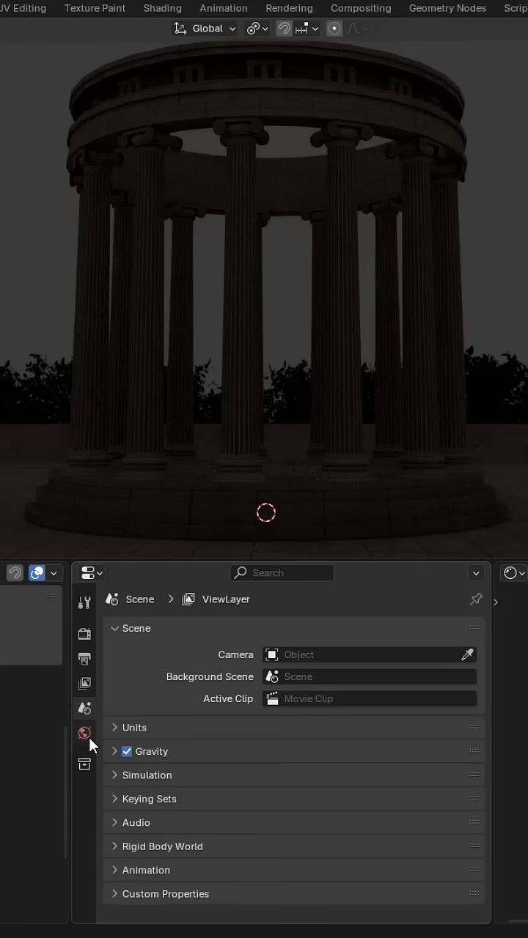
Give the world a Nishita sky texture with sun rotation -183° and elevation 20.1°.
left_click(84, 731)
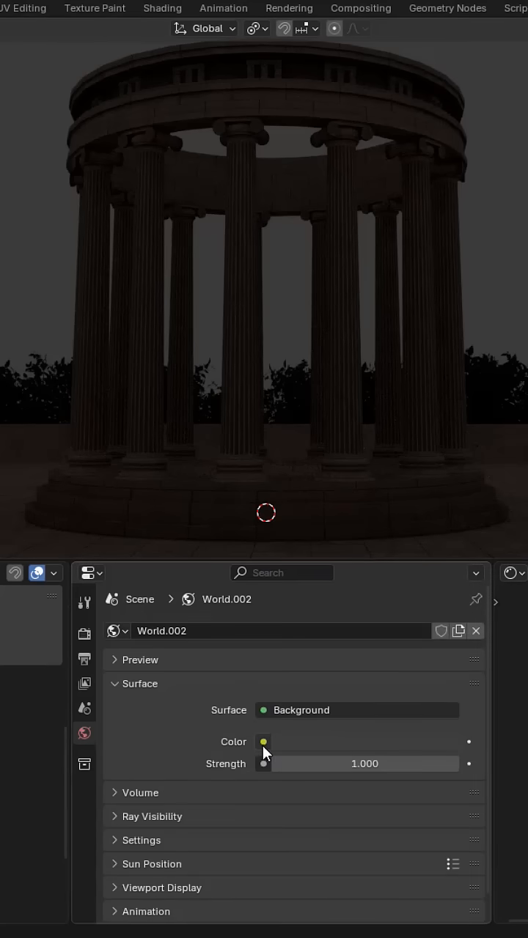
left_click(263, 742)
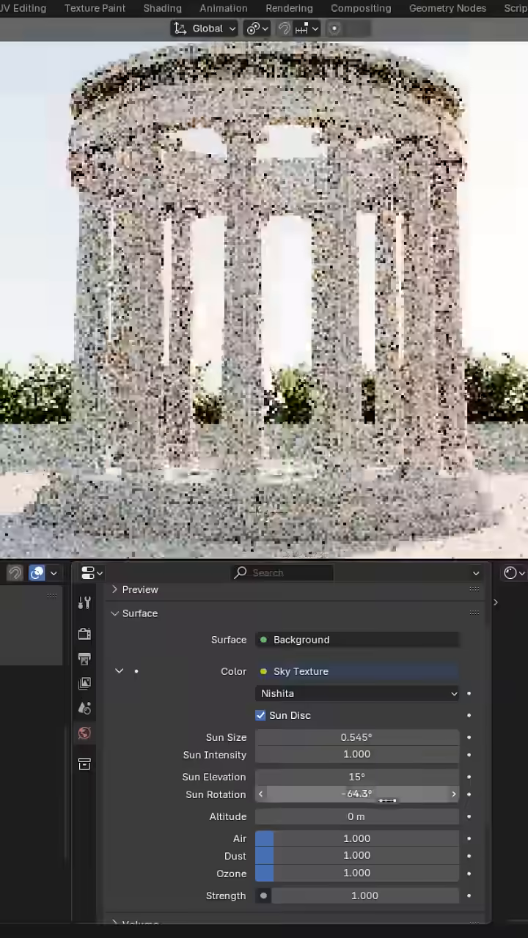
left_click_drag(357, 794, 357, 794)
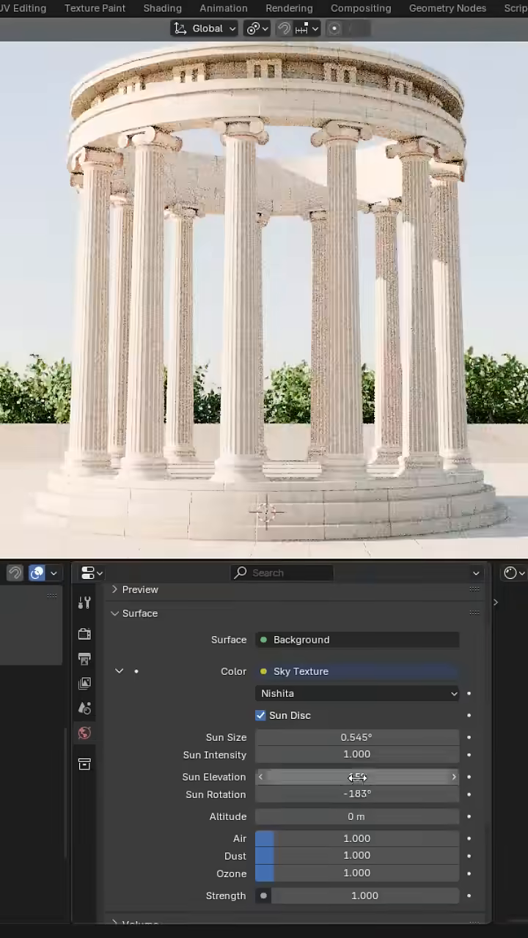
left_click_drag(356, 776, 356, 776)
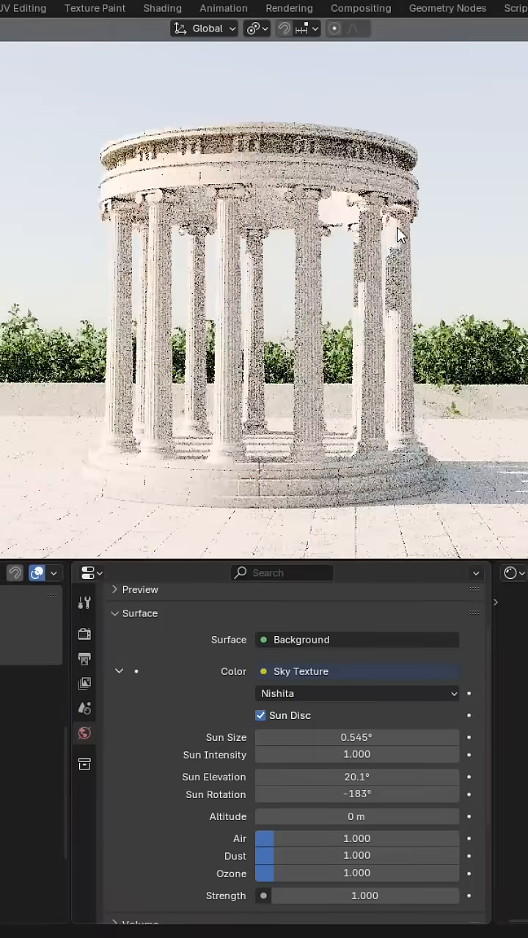
left_click(86, 573)
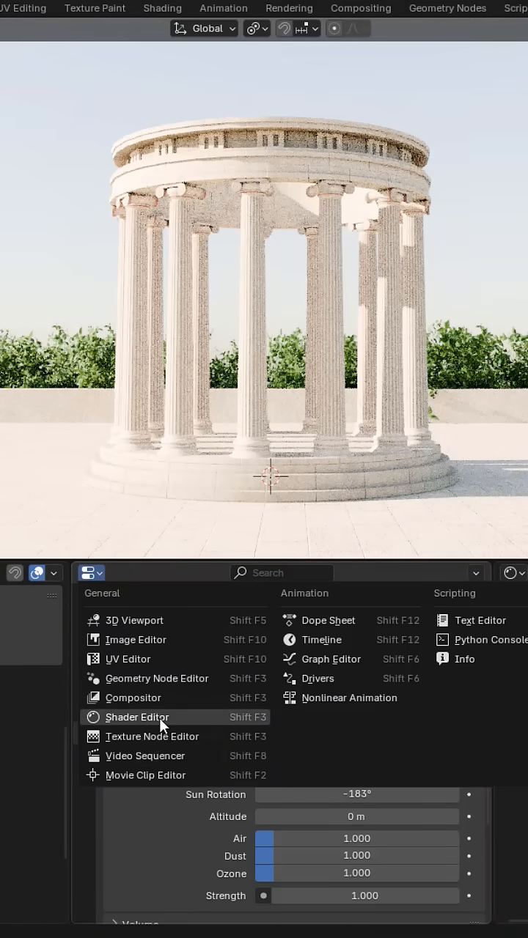
Turn the lower area into a Shader Editor showing the world's node tree.
left_click(137, 717)
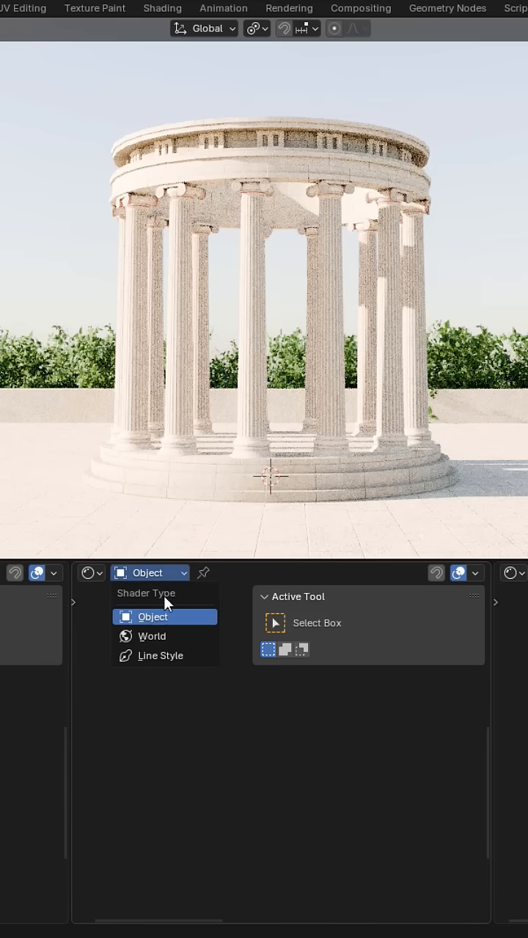
left_click(152, 636)
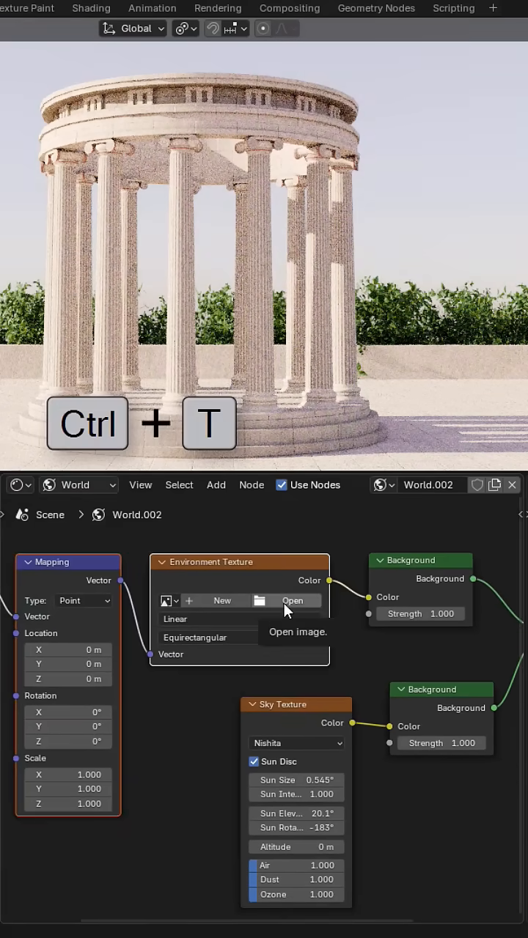
Start loading an image file into the Environment Texture node.
left_click(292, 601)
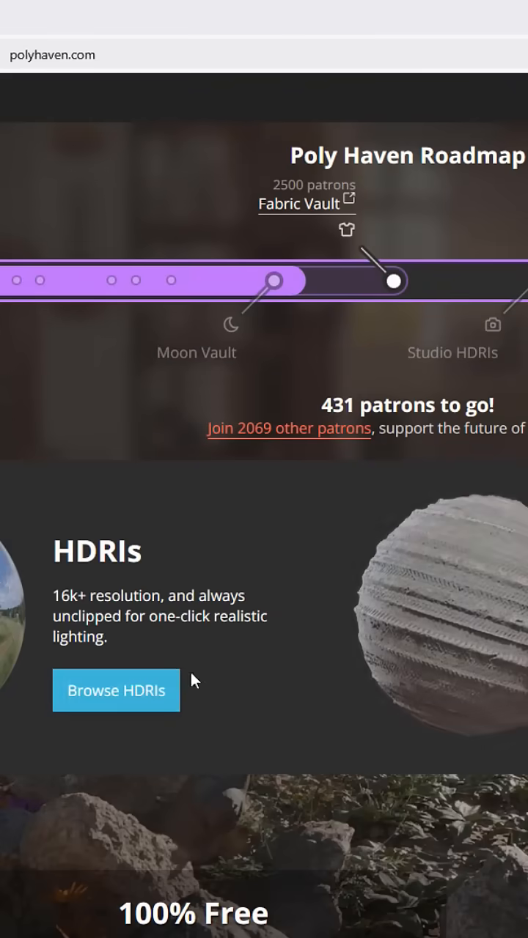
left_click(116, 691)
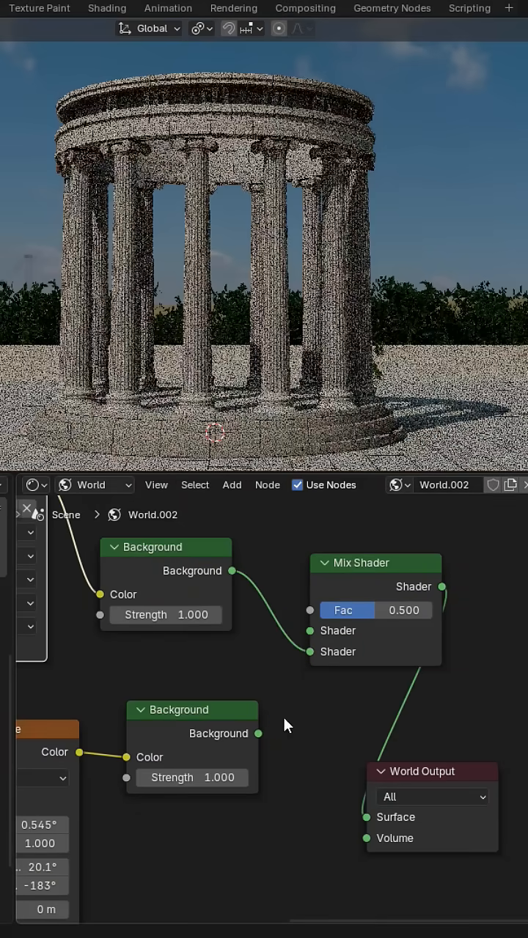
Wire the sky Background into the Mix Shader and add a Light Path node.
left_click_drag(257, 734, 310, 631)
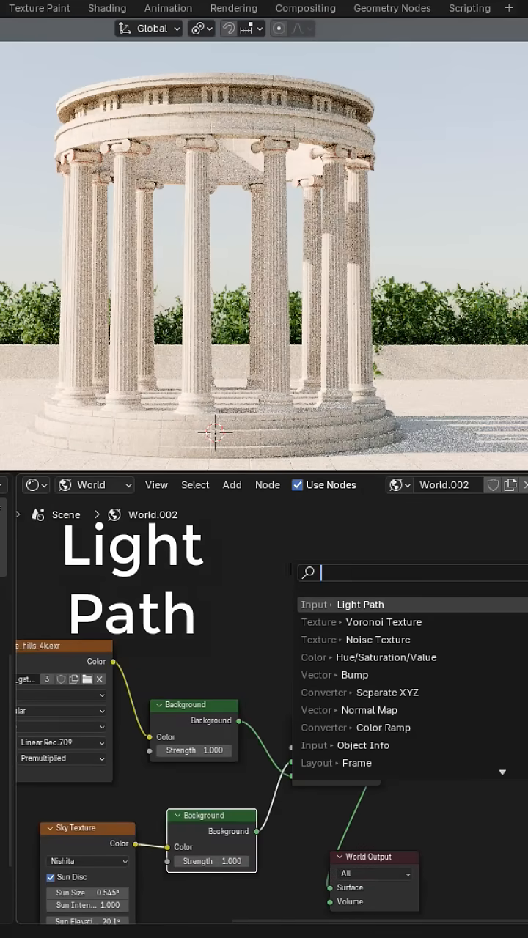
type("li")
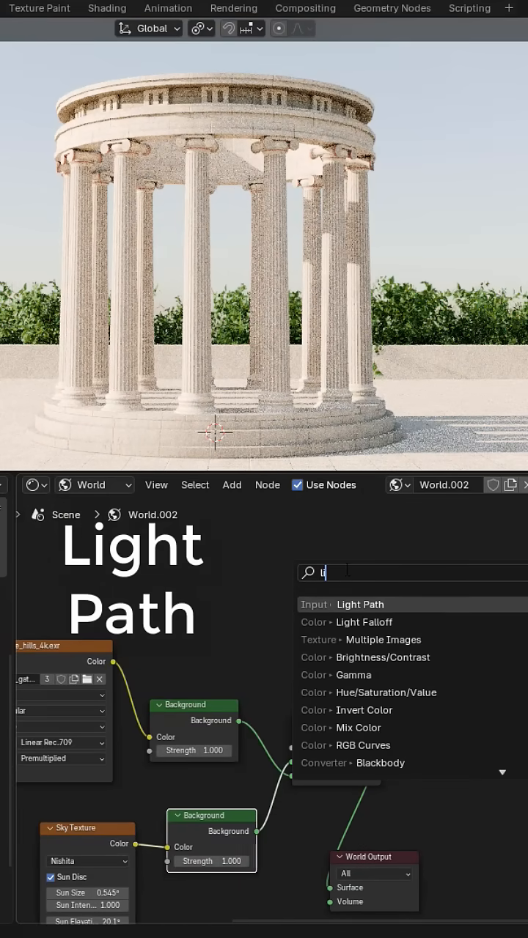
left_click(360, 604)
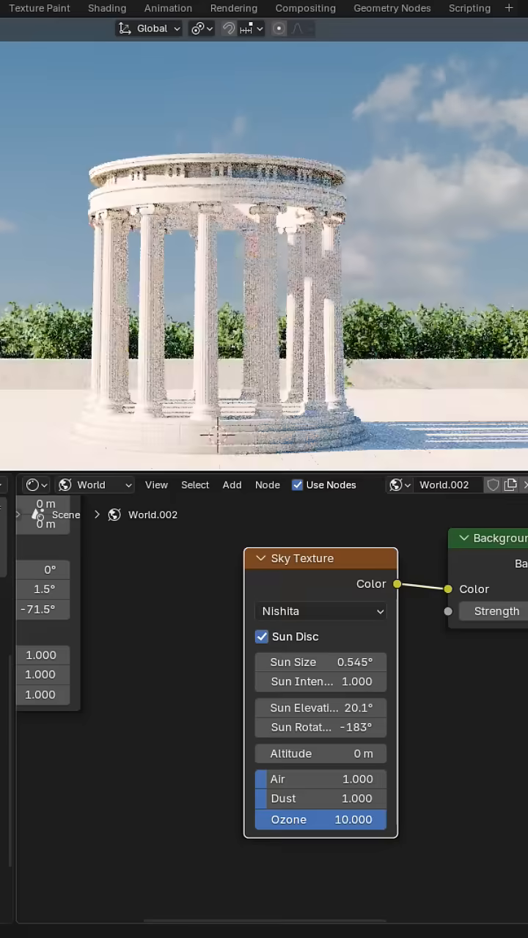
Raise the Sky Texture's Ozone value to 10.
left_click_drag(351, 819, 294, 820)
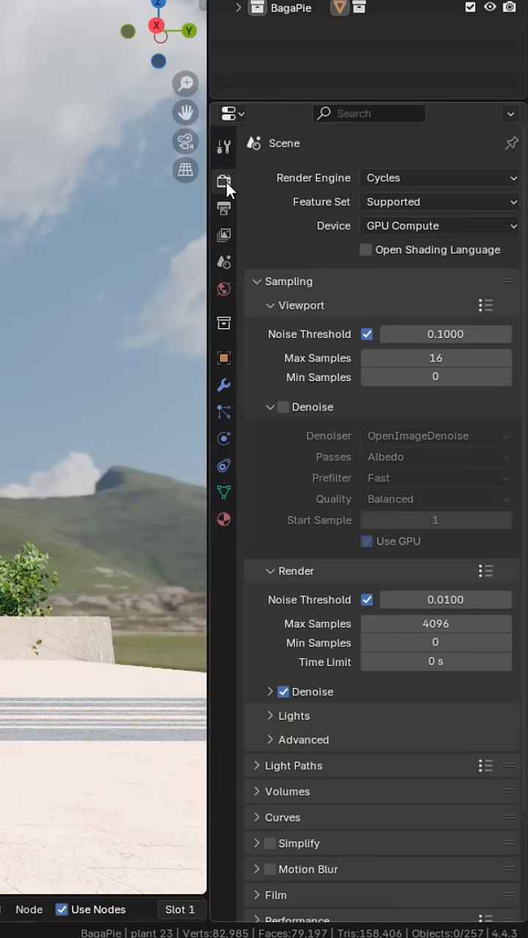
Enable White Balance in Color Management and list its illuminant presets.
scroll("down", 3)
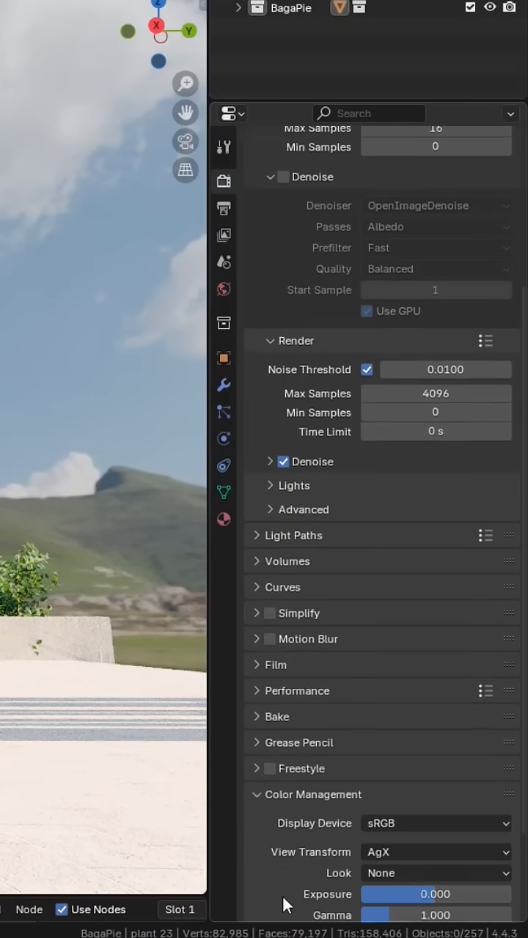
scroll("down", 3)
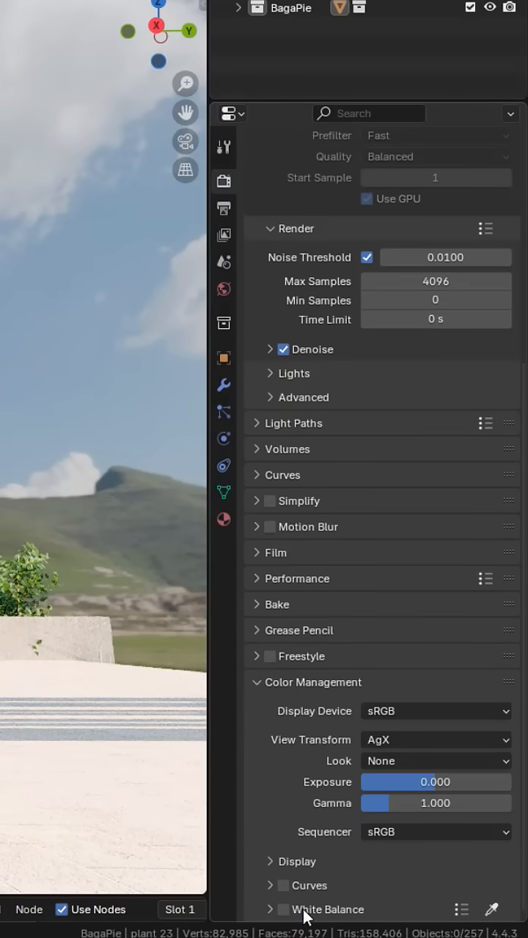
left_click(277, 909)
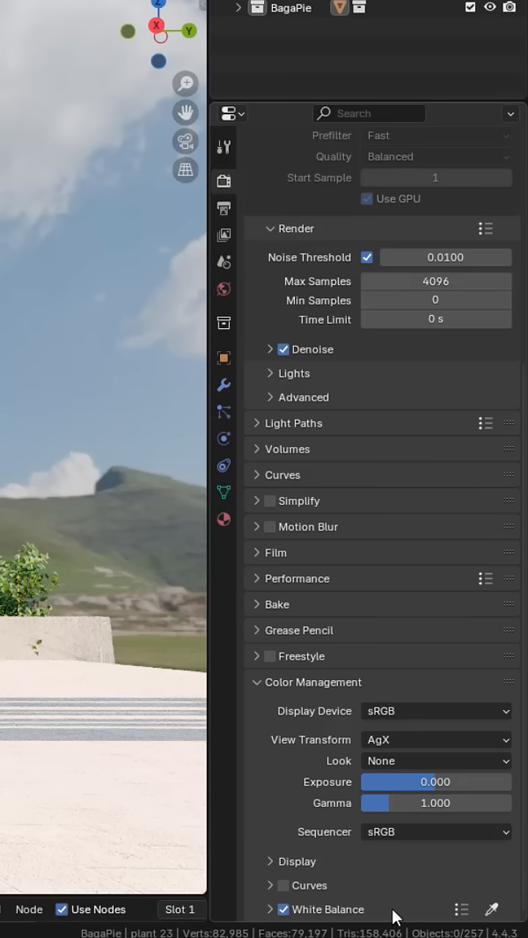
left_click(459, 909)
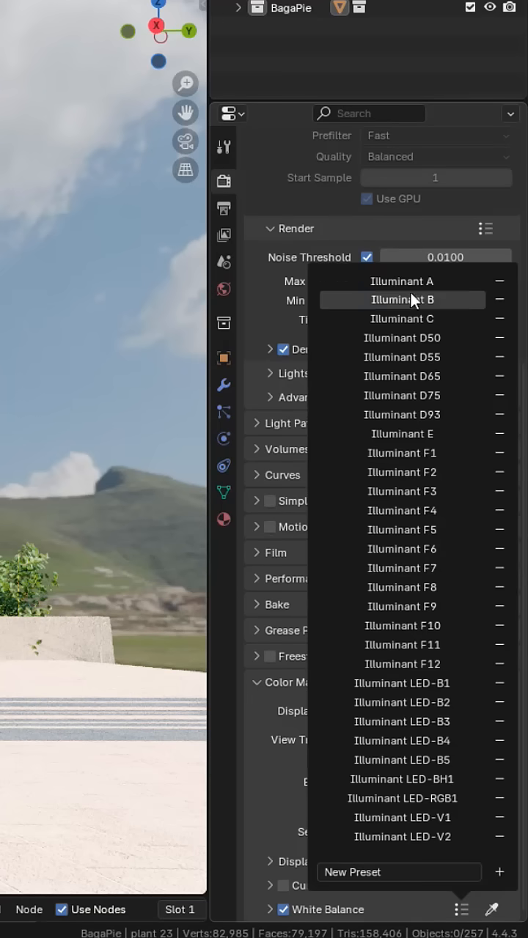